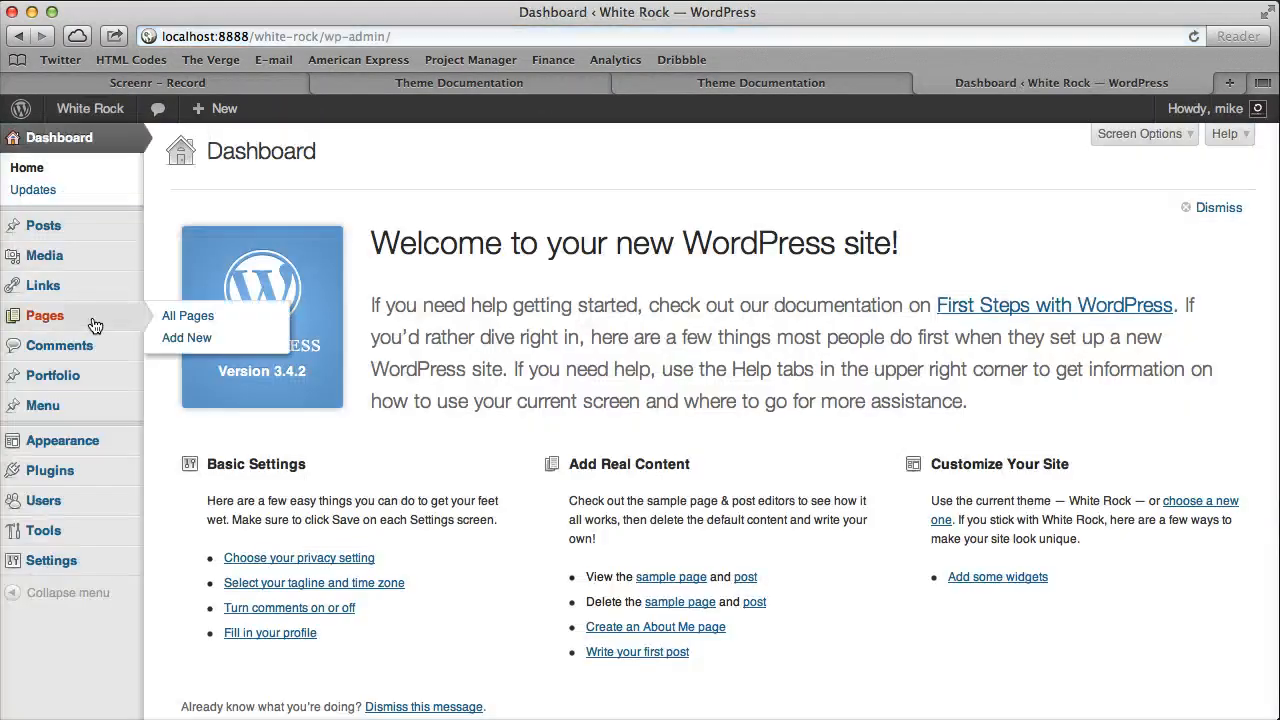
- Create a page titled 'Contact Page' with the Contact Page template and publish it
left_click(187, 337)
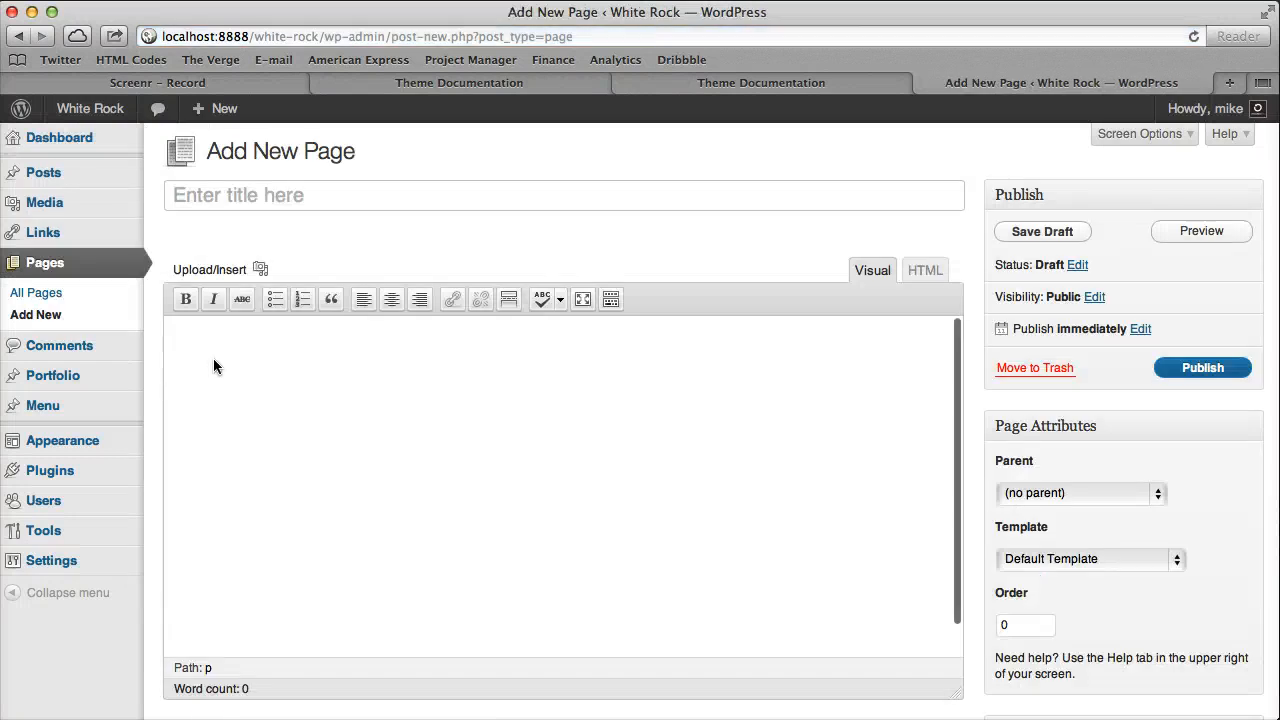
type("Contact Page")
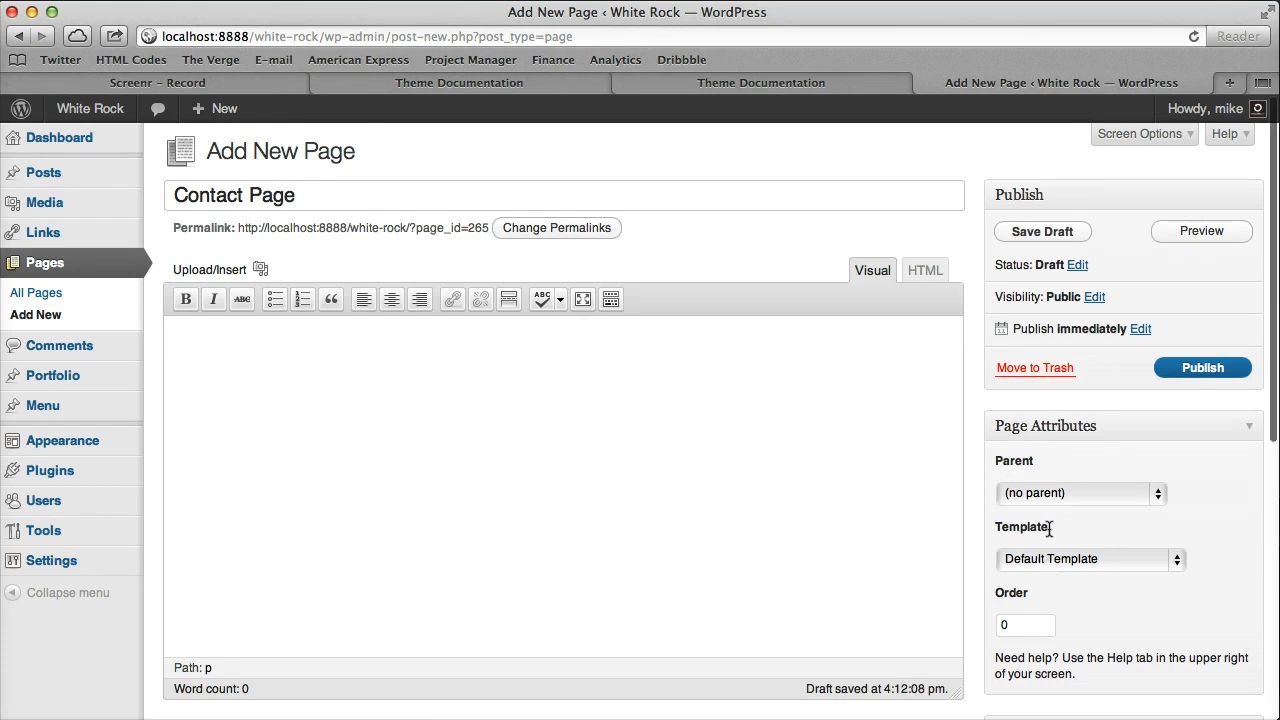
left_click(1090, 558)
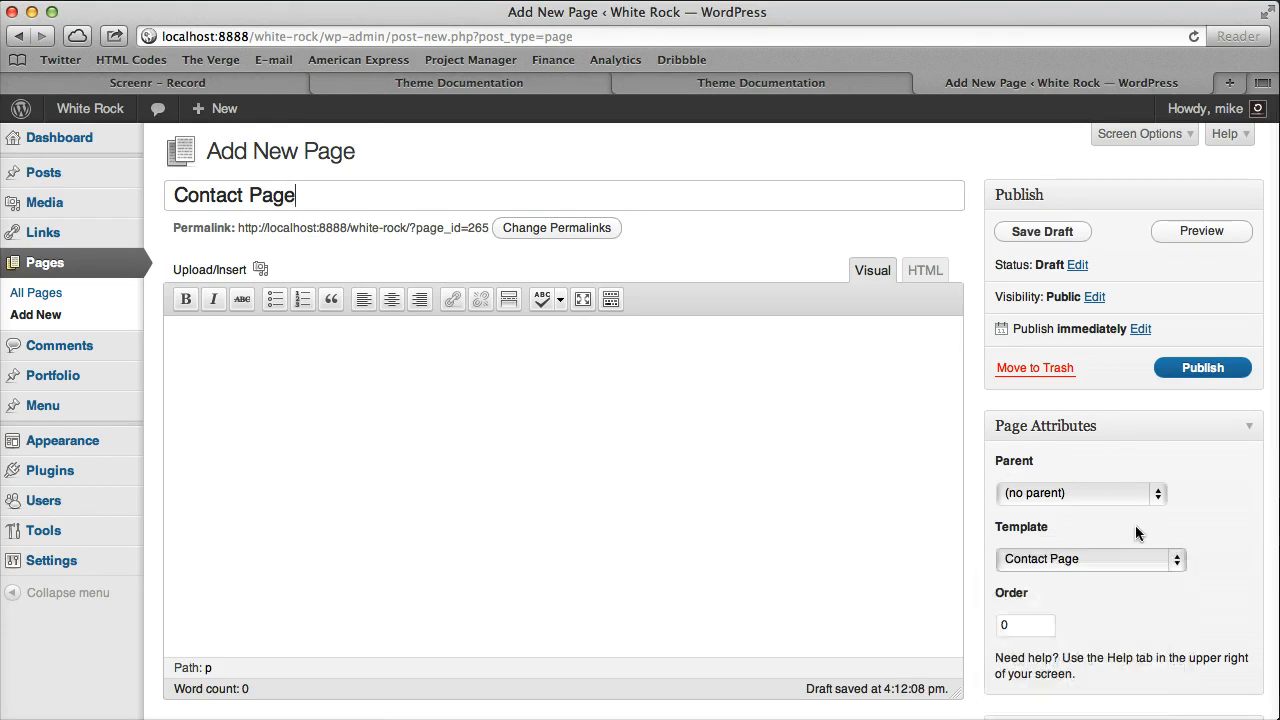
left_click(1202, 367)
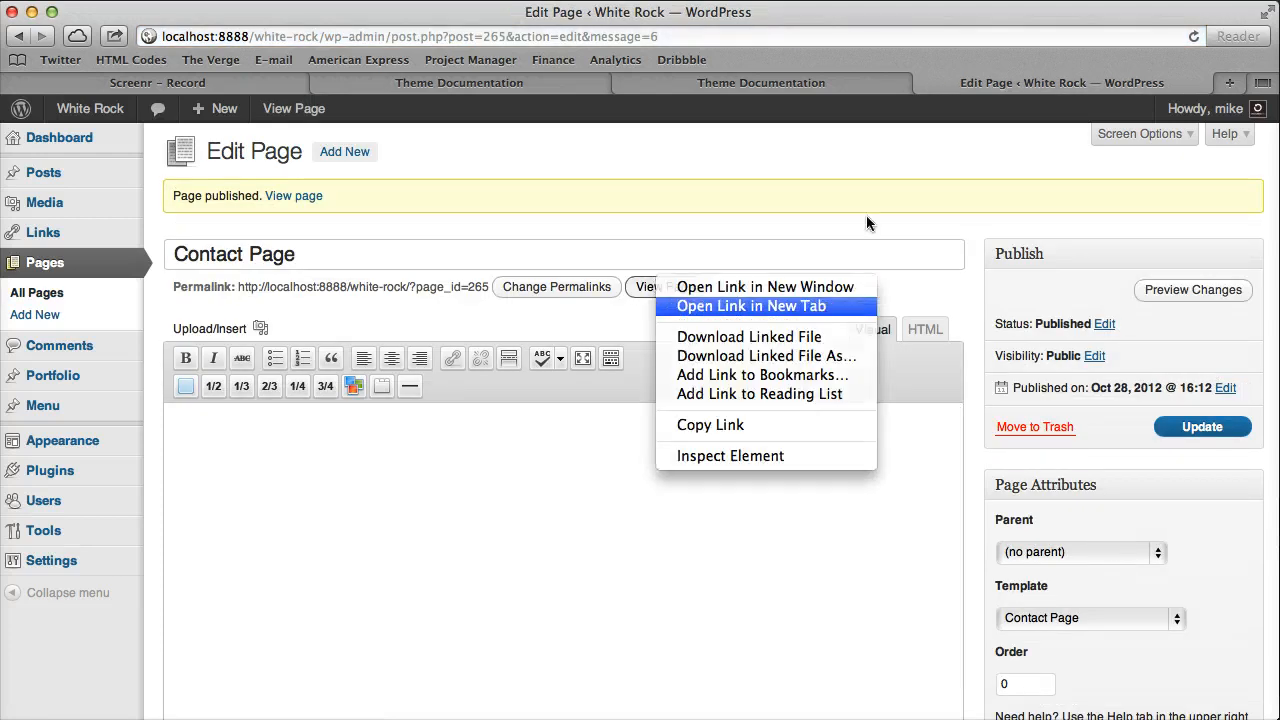
- View the published Contact Page in a new tab, then scroll the editor to Contact Page Options
left_click(751, 306)
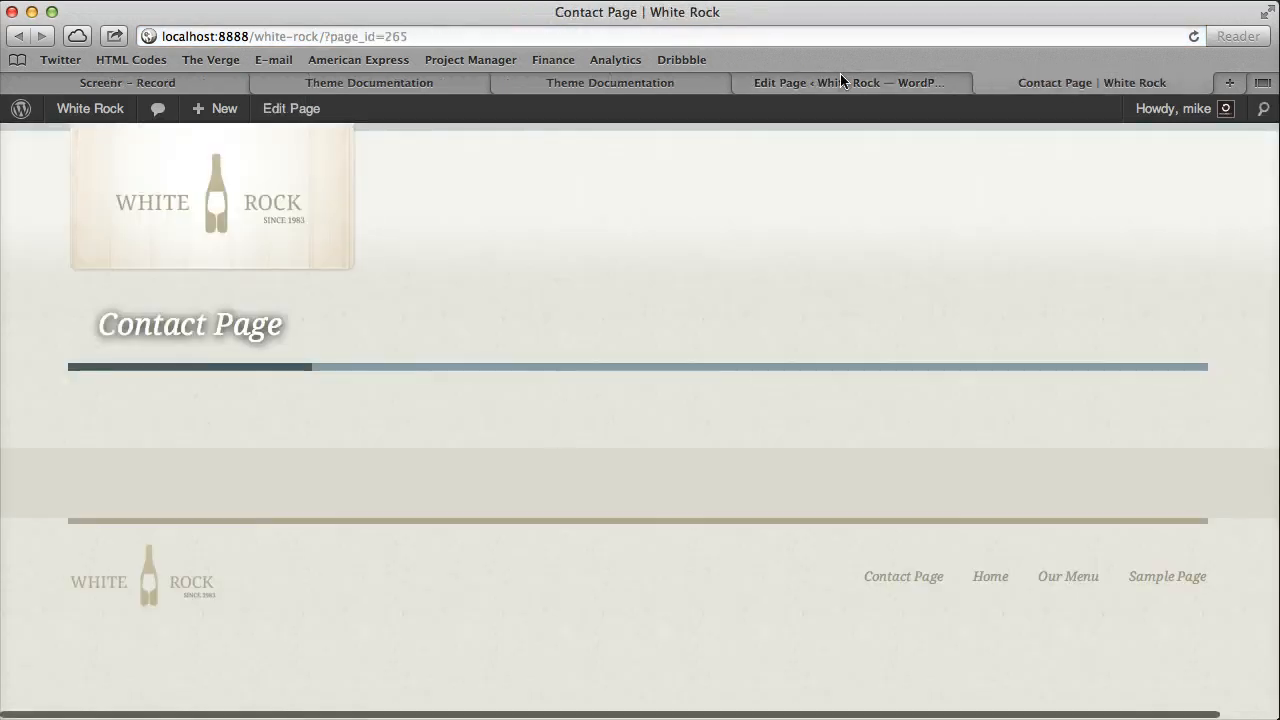
left_click(848, 82)
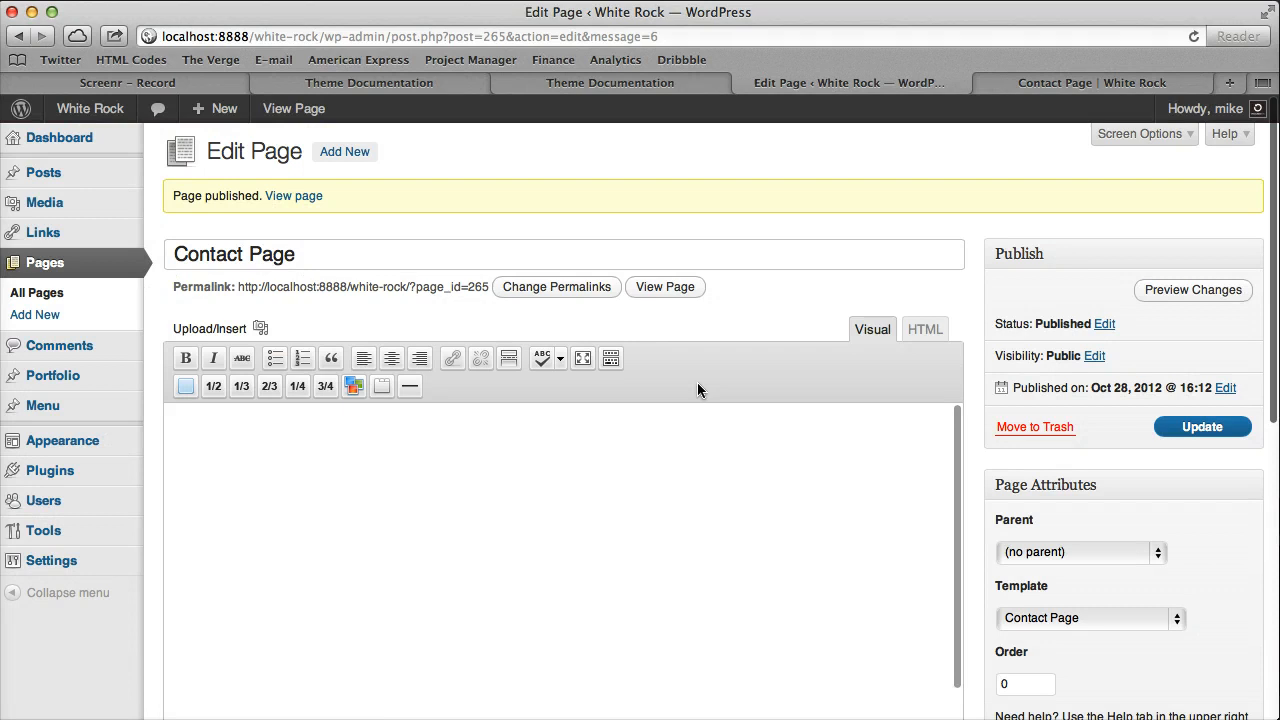
scroll("down", 3)
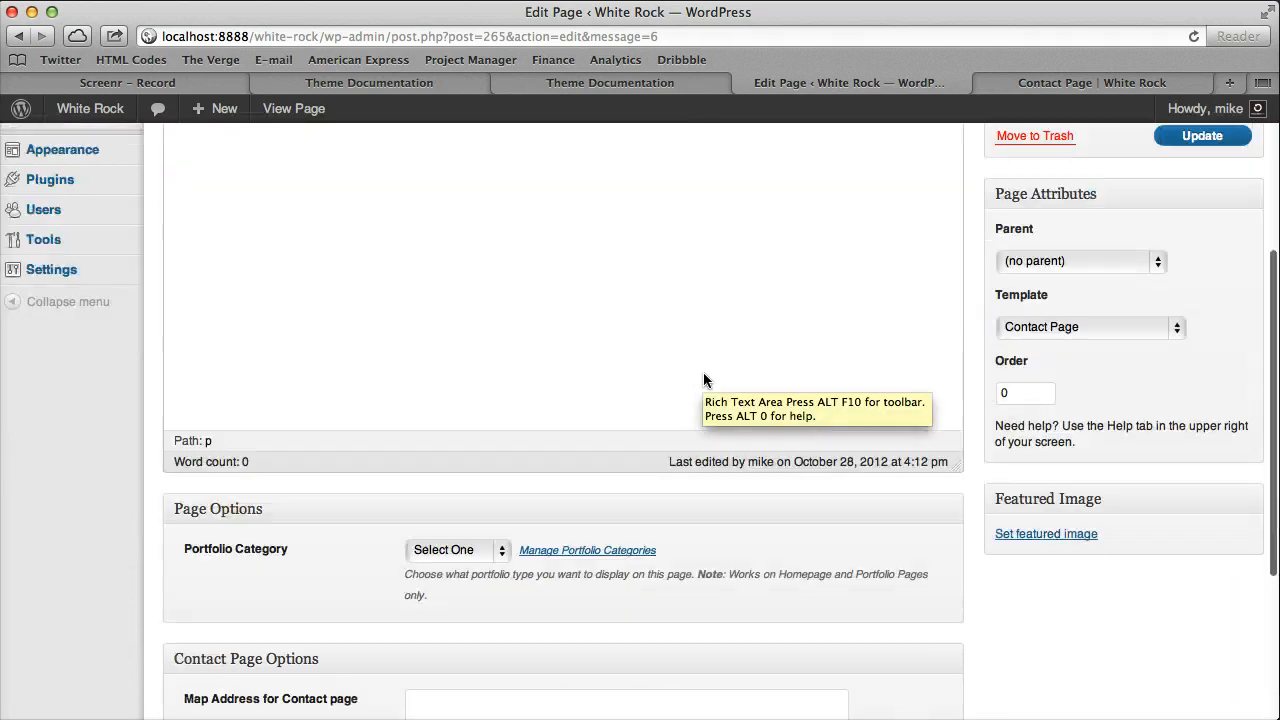
scroll("down", 3)
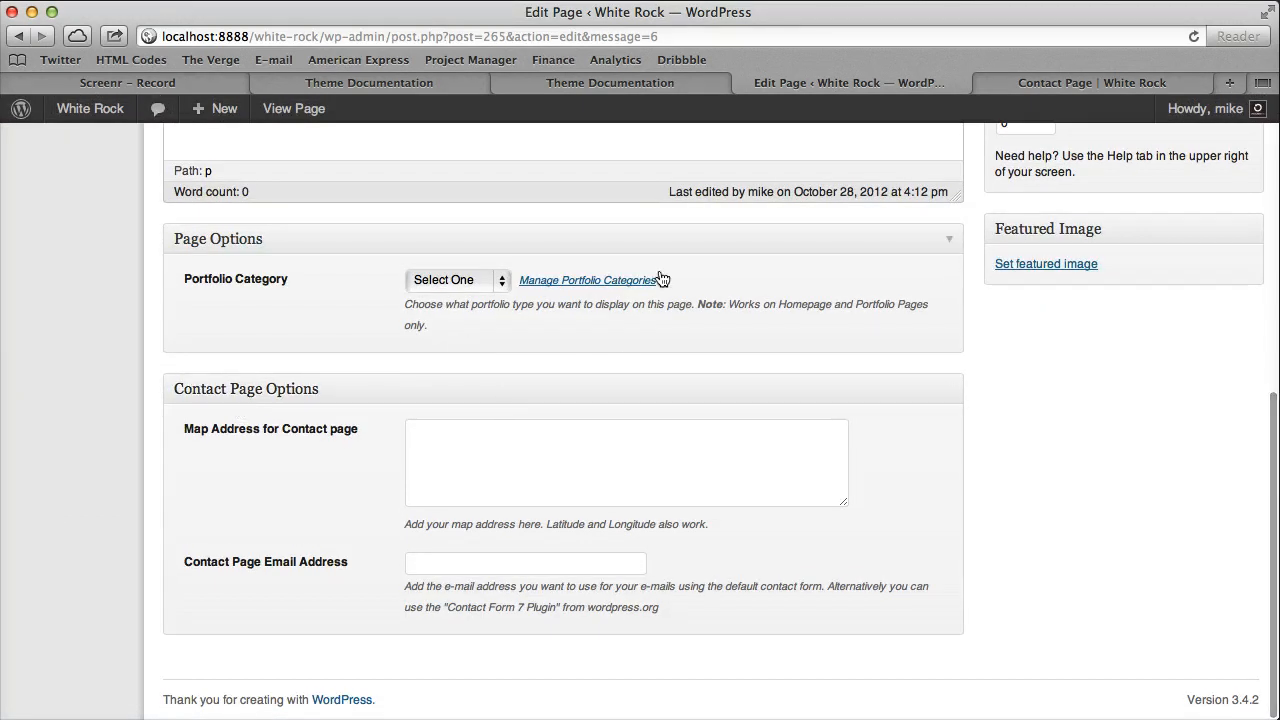
- Set the Contact Page map address to 'San Francisco, CA', dropping the street part
left_click(626, 461)
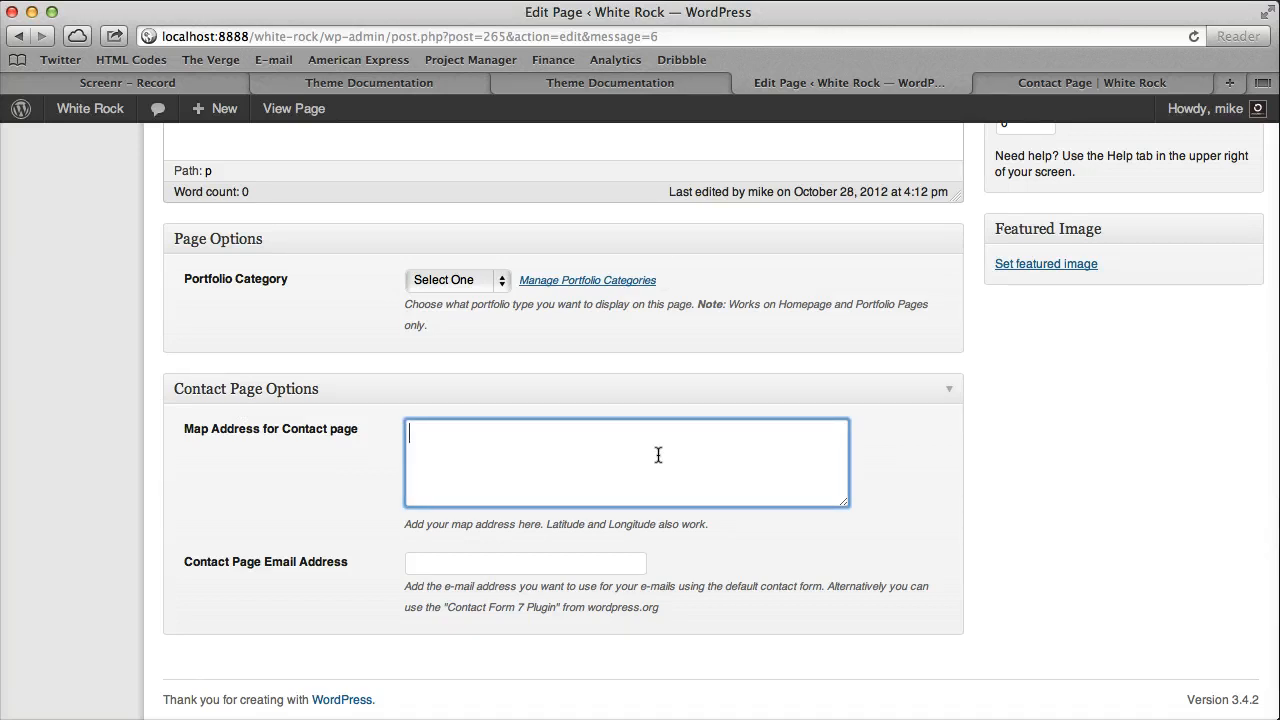
type("San Franc")
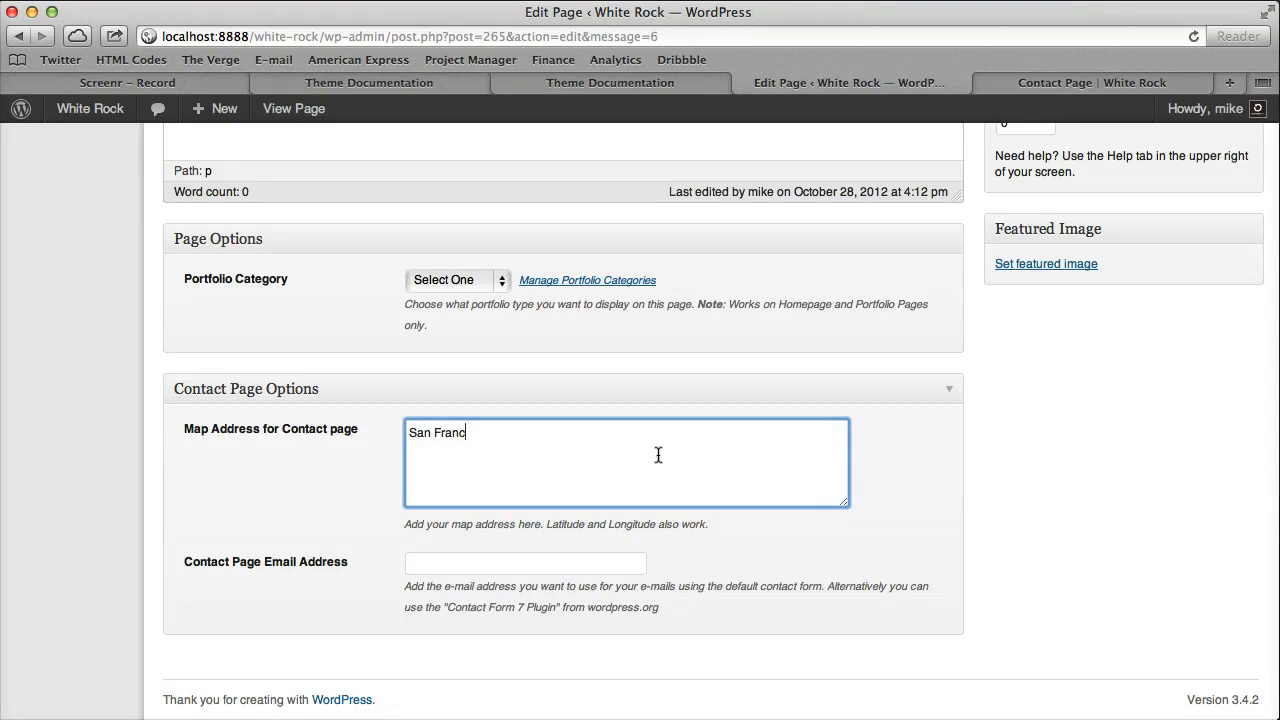
type("isco, CA")
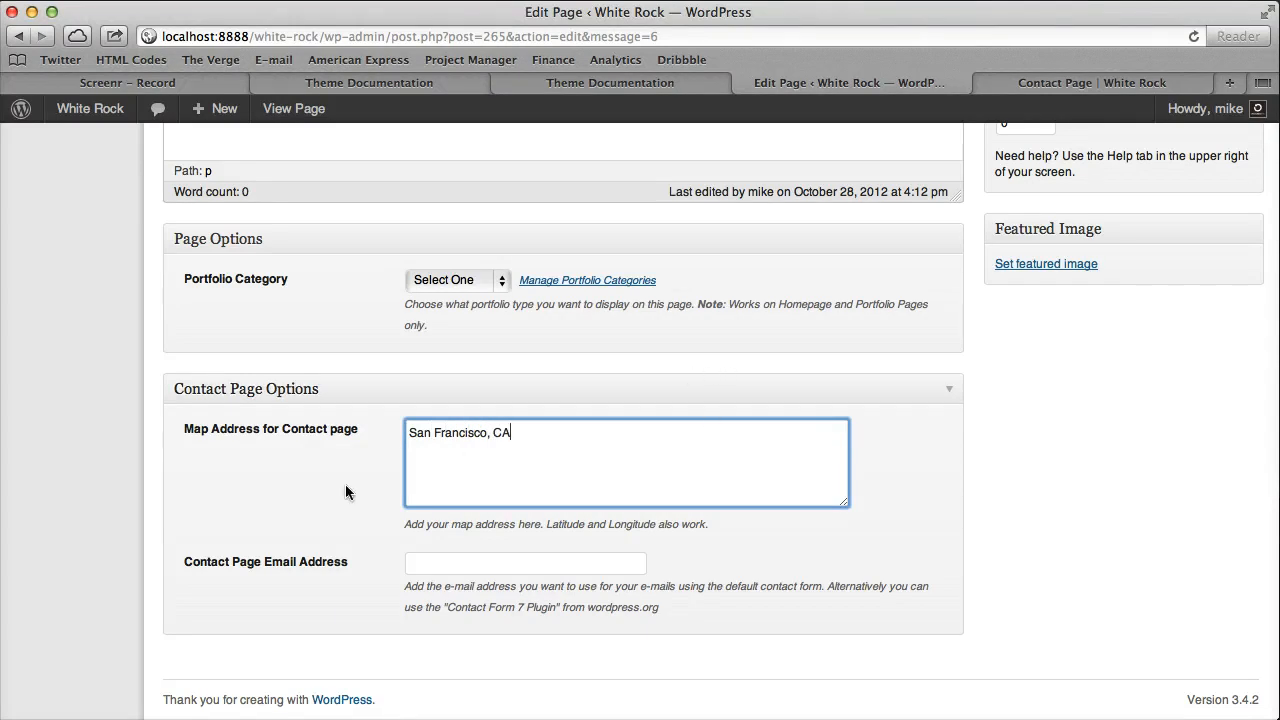
mouse_move(520, 425)
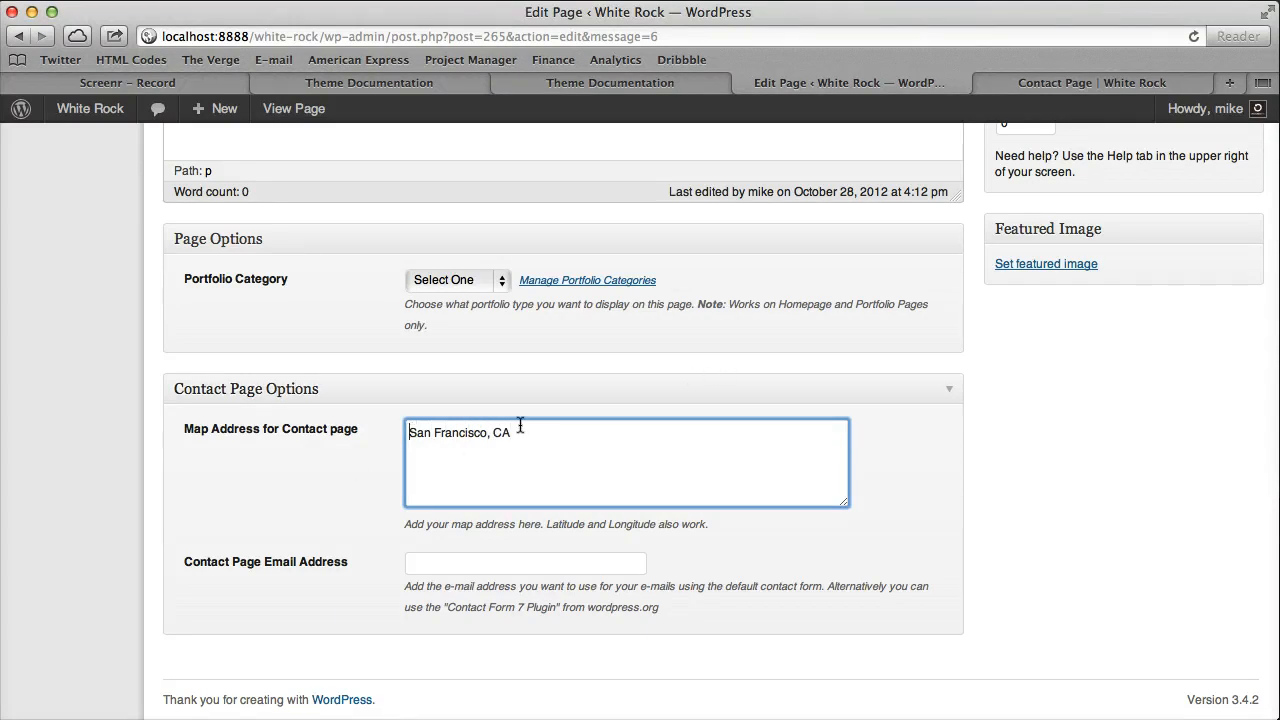
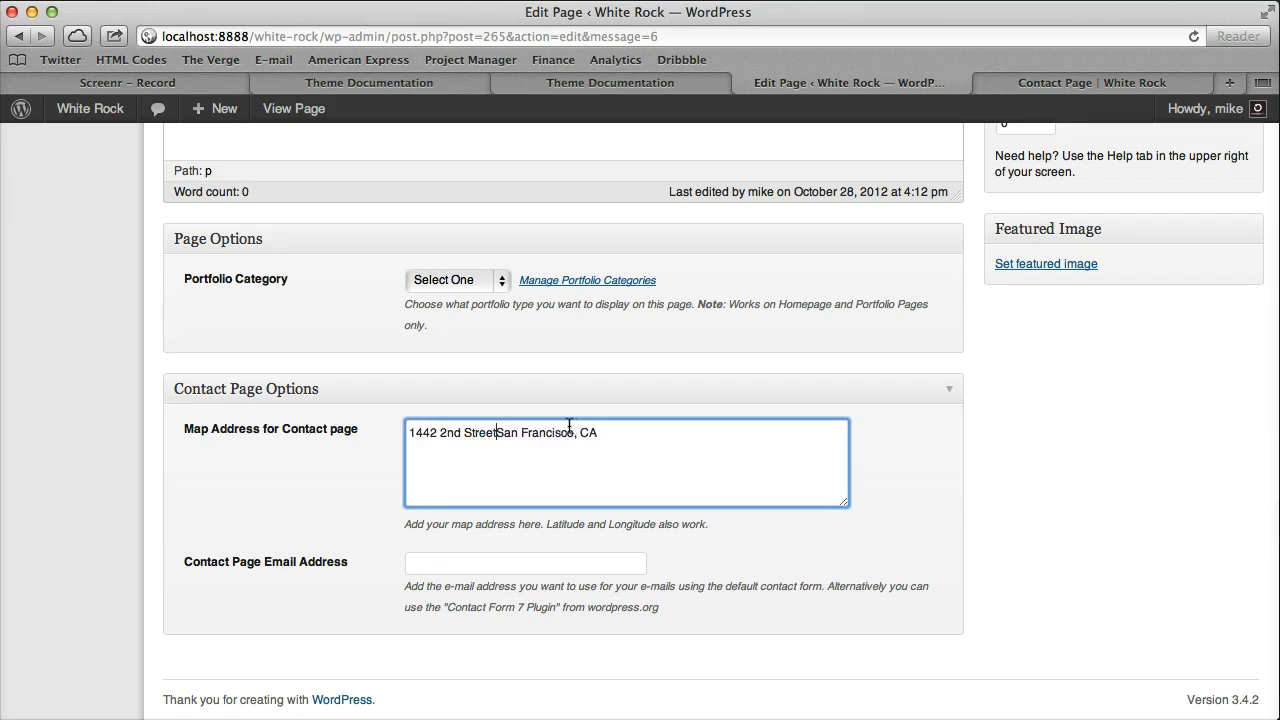
type("\", \"")
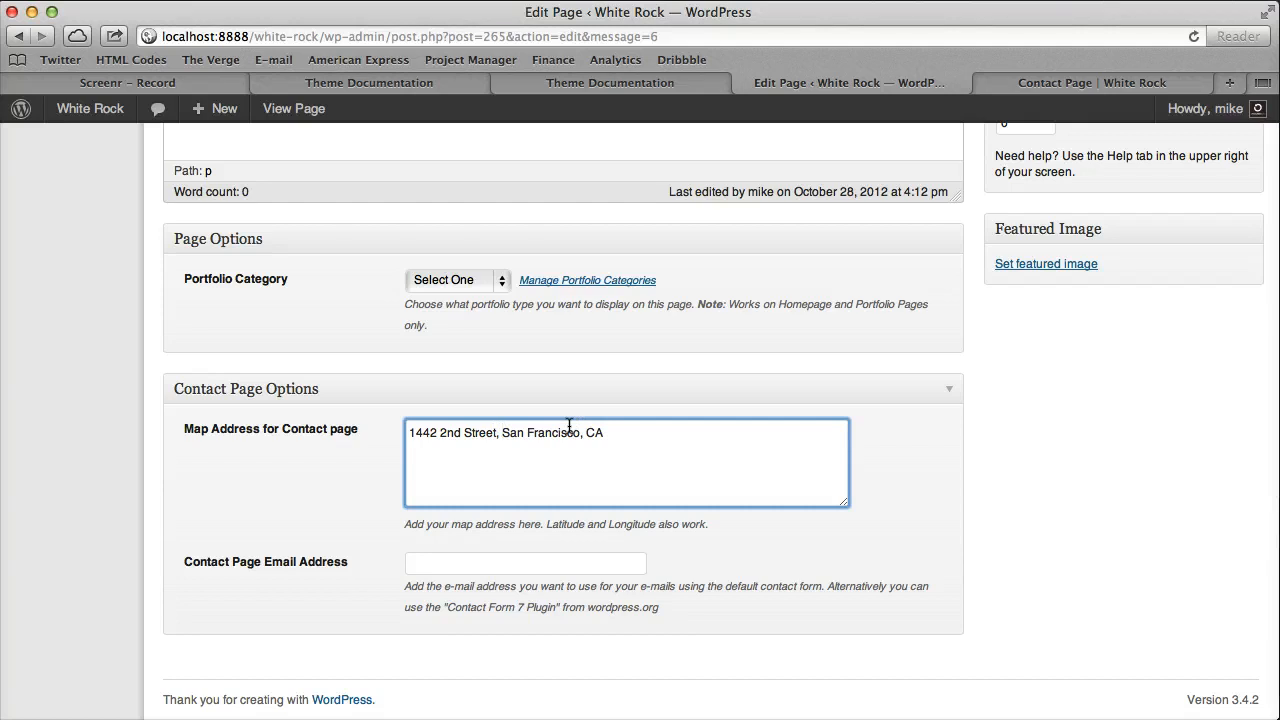
mouse_move(581, 445)
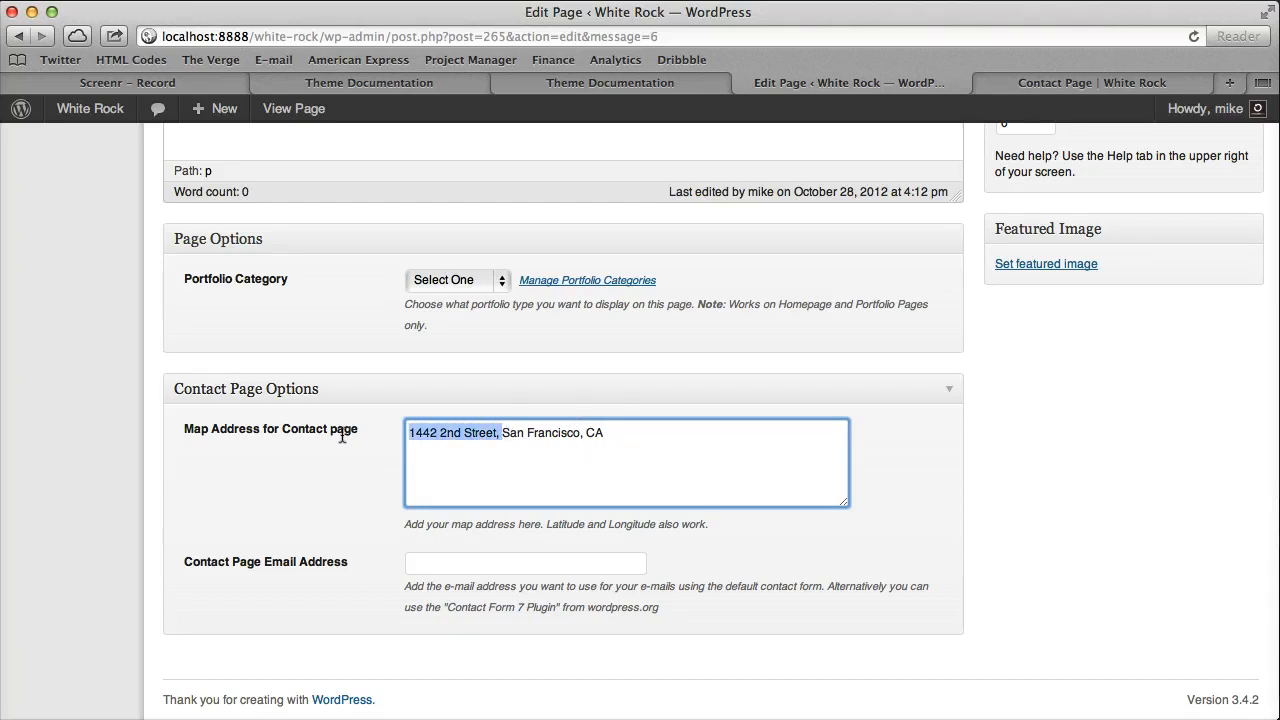
key("Delete")
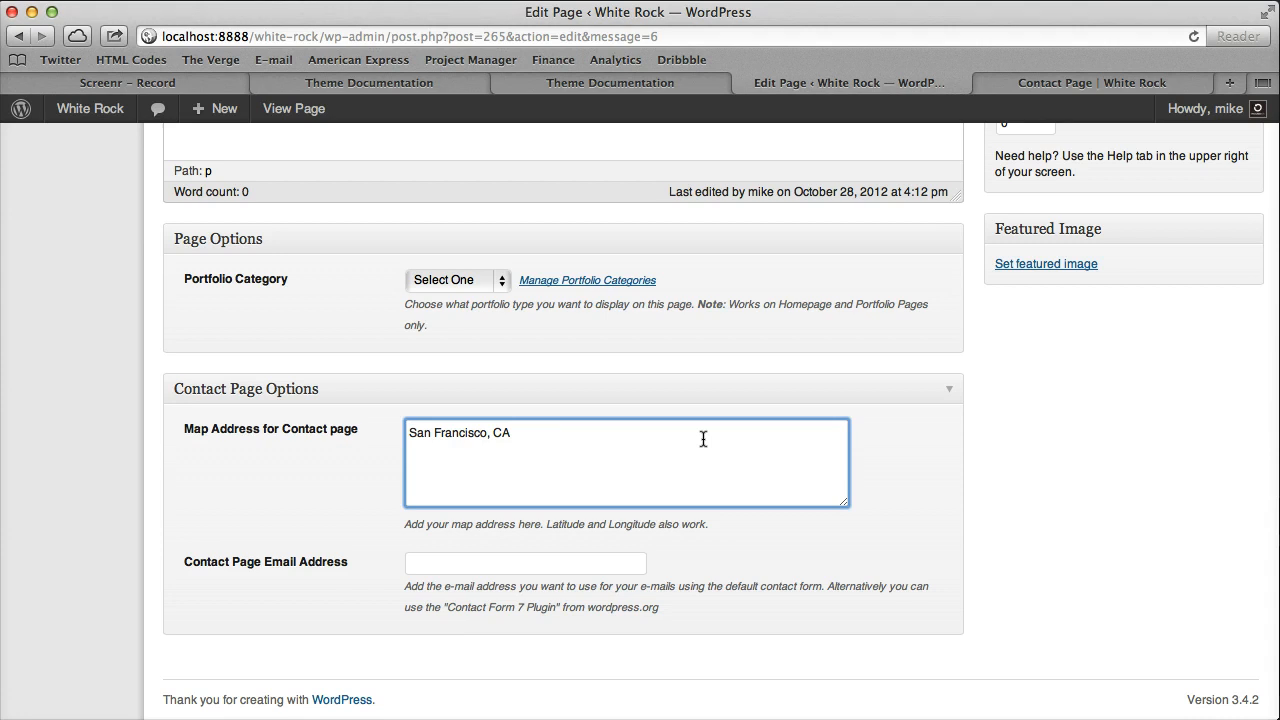
left_click(525, 563)
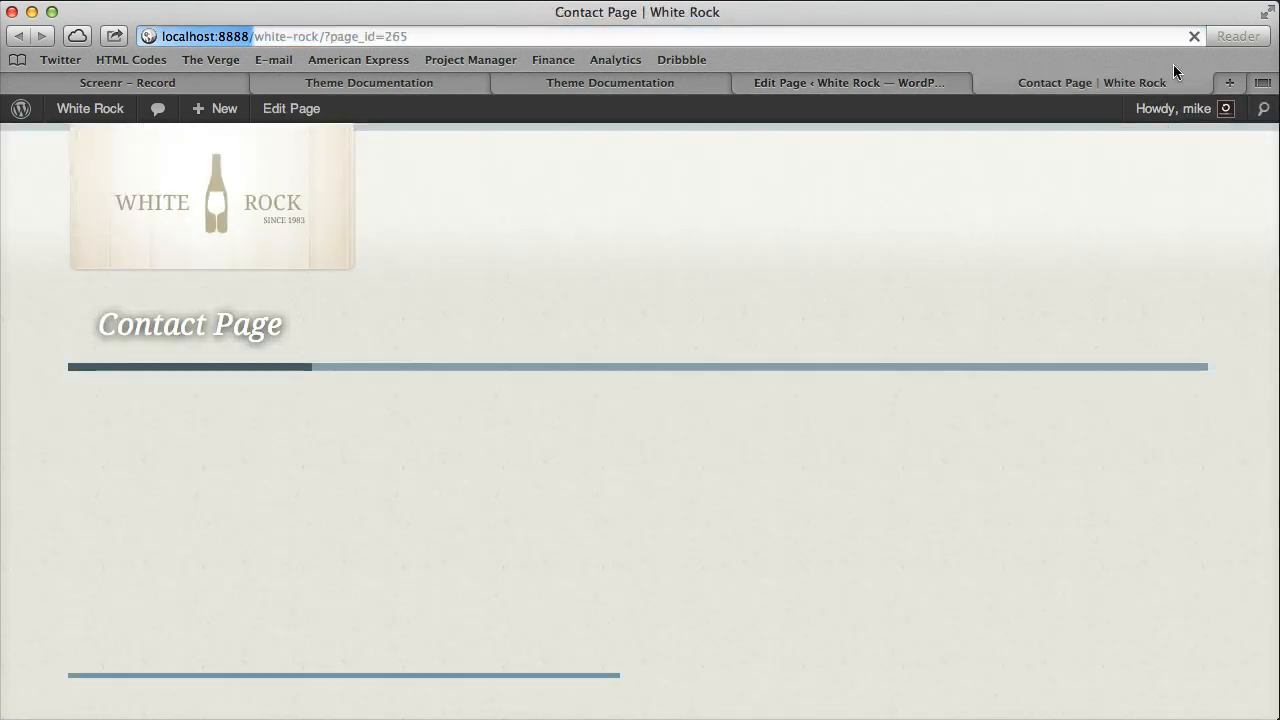
- Enter a contact email address, update the Contact Page, and return to its editor
scroll("down", 3)
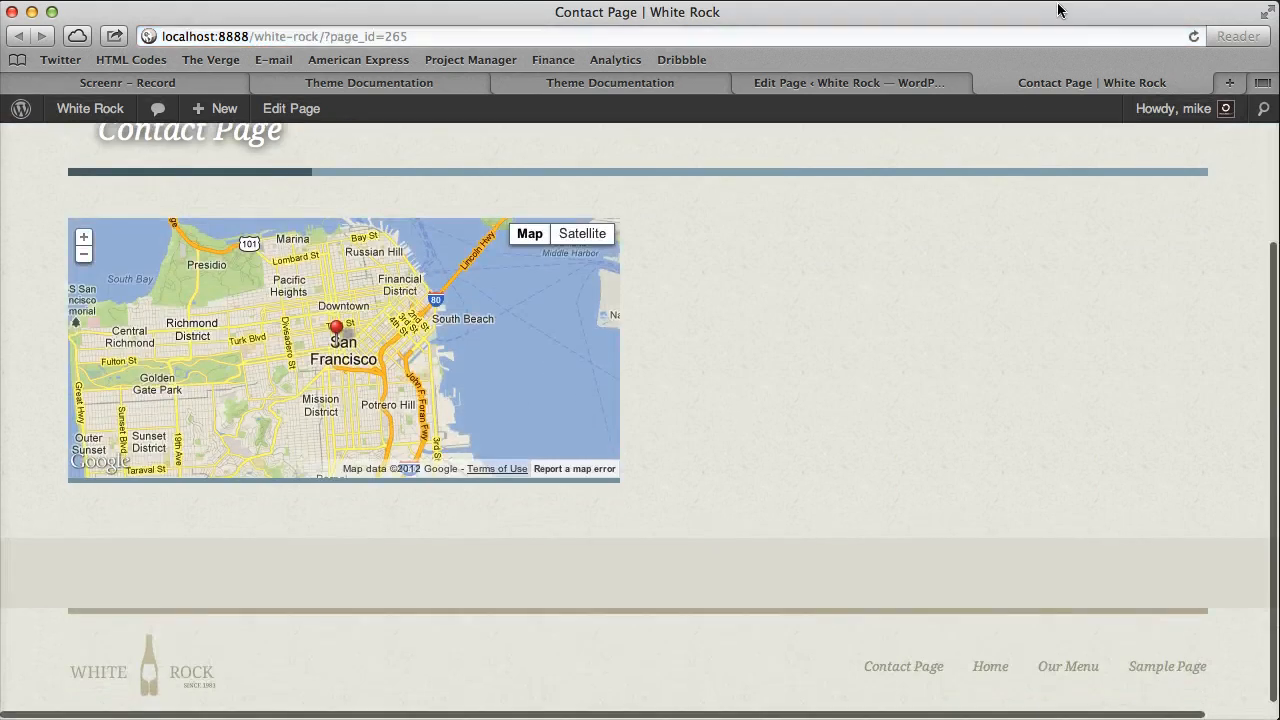
left_click(291, 108)
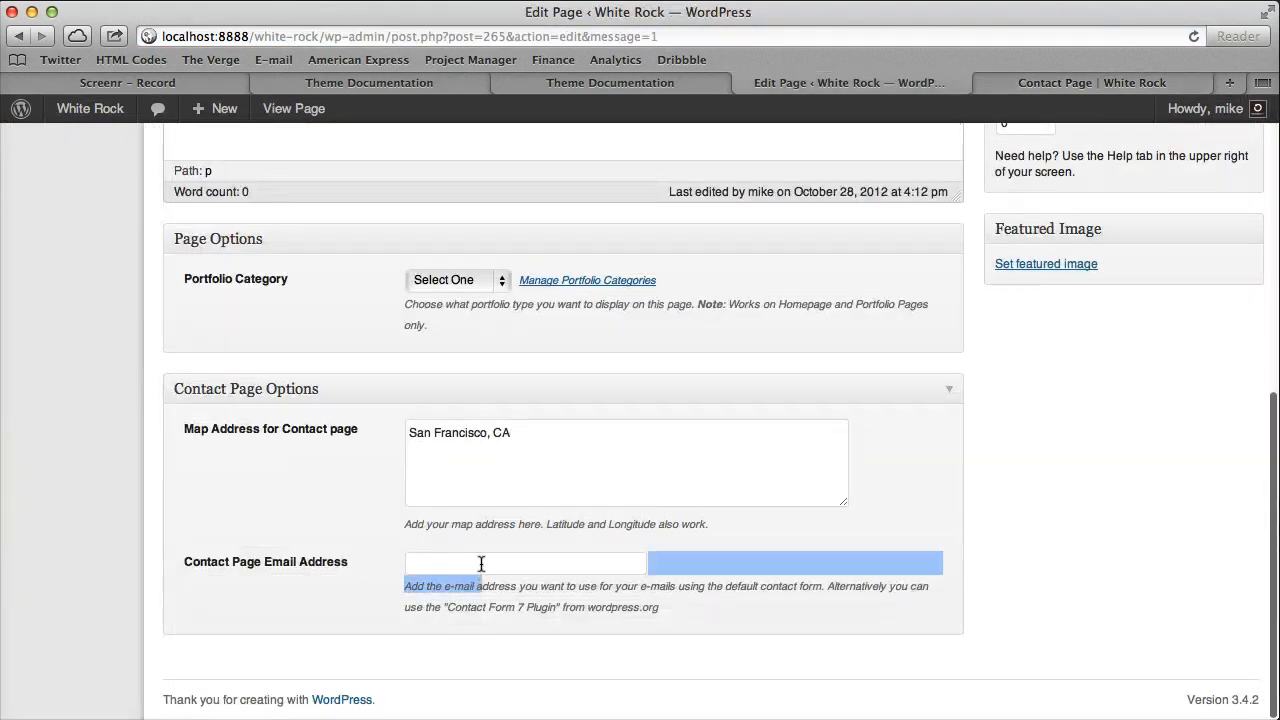
type("no-rea")
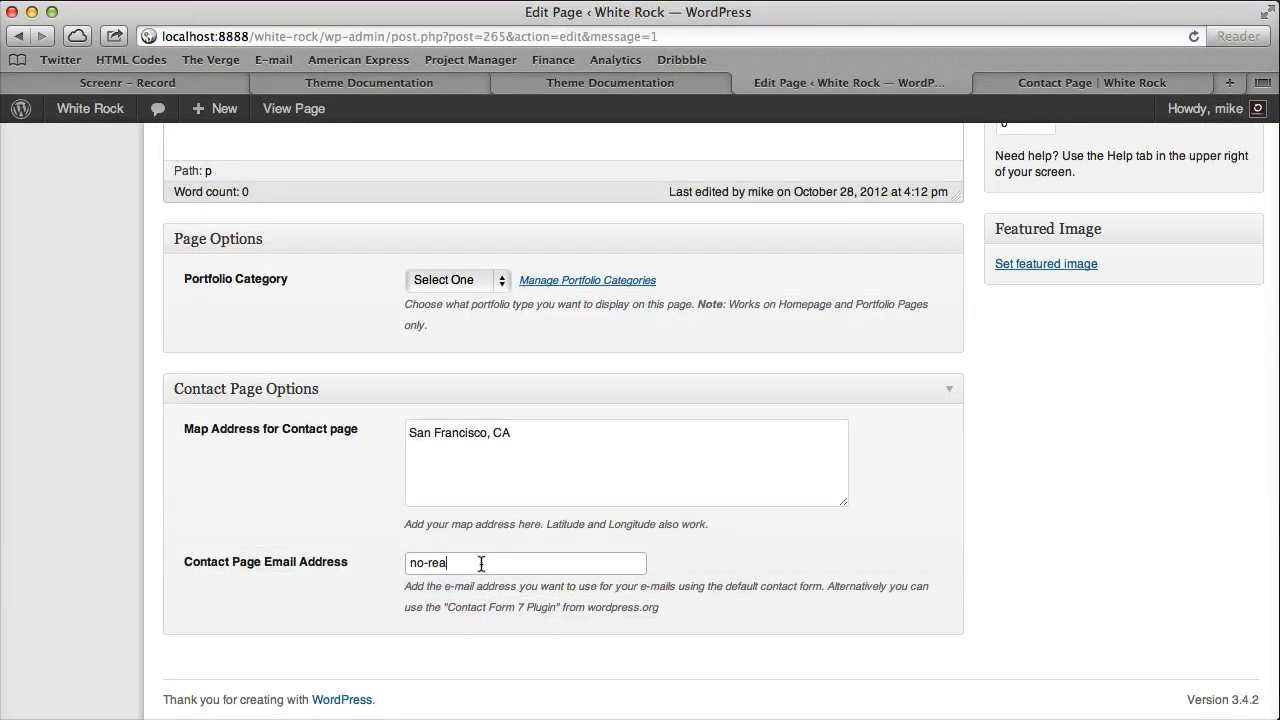
type("ply@email.c")
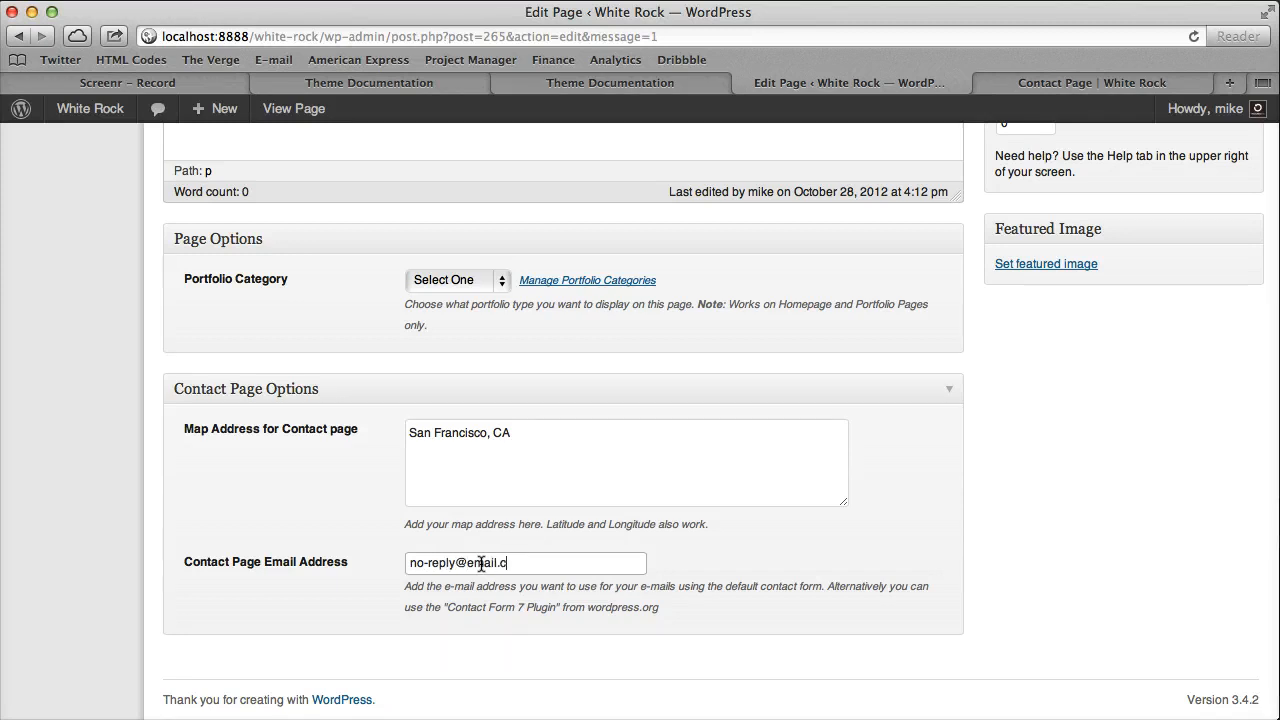
left_click(1202, 427)
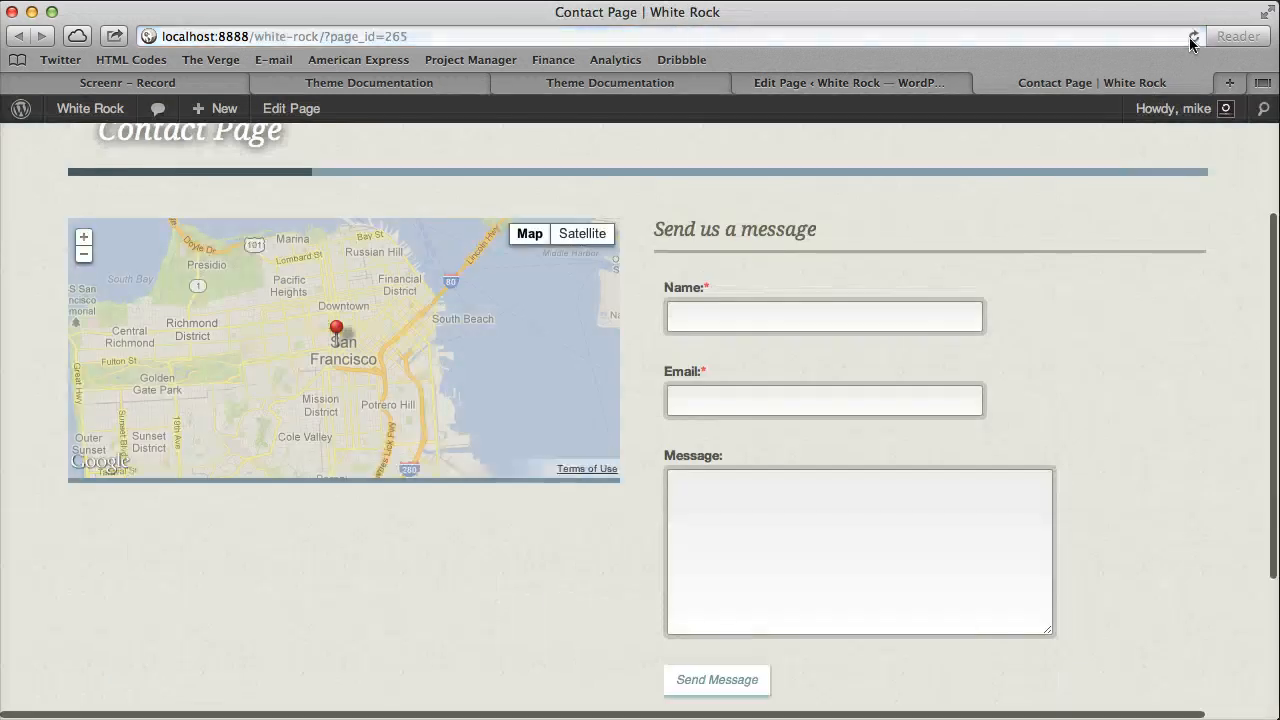
scroll("down", 3)
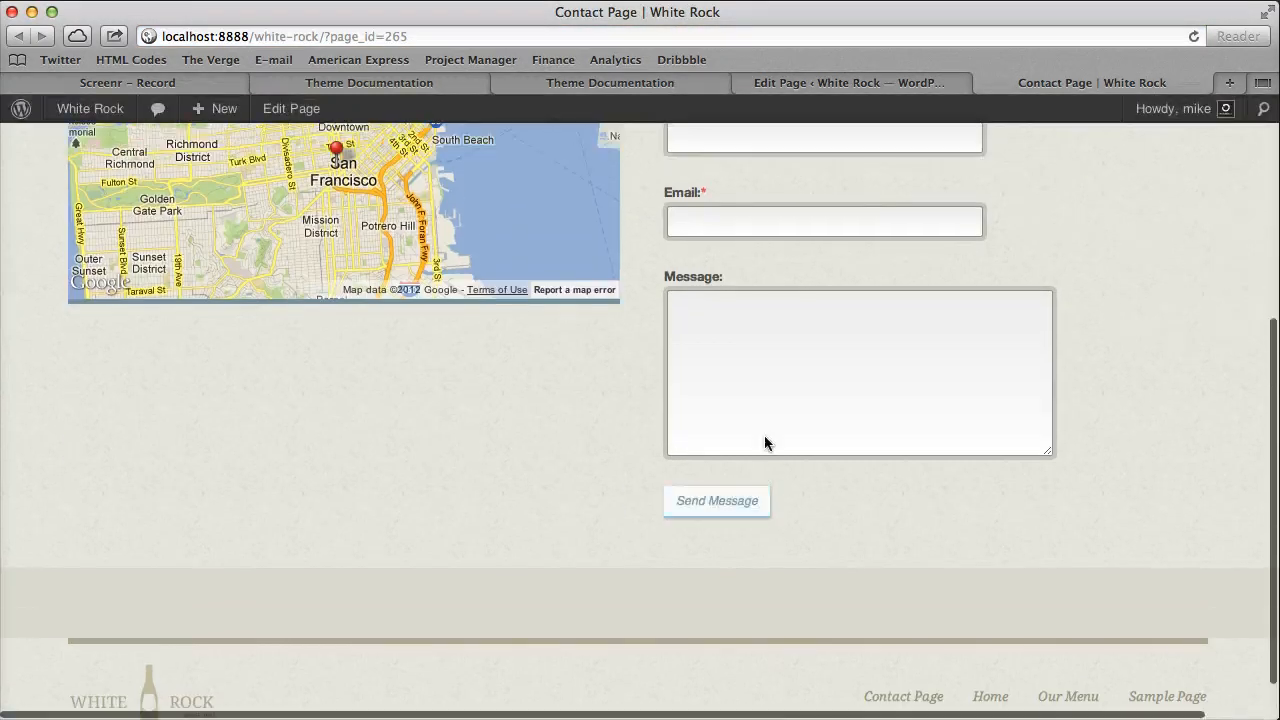
left_click(291, 108)
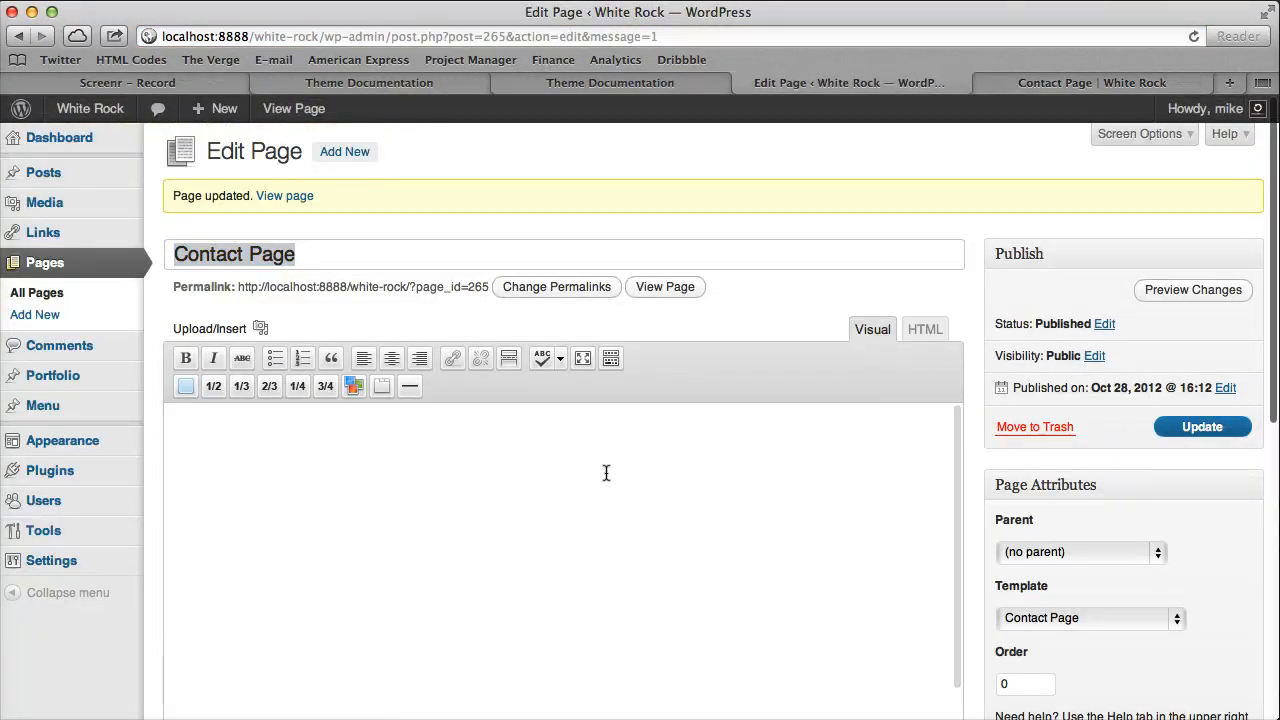
- Type 'Content goes here...' into the Contact Page body
type("Content goes here...")
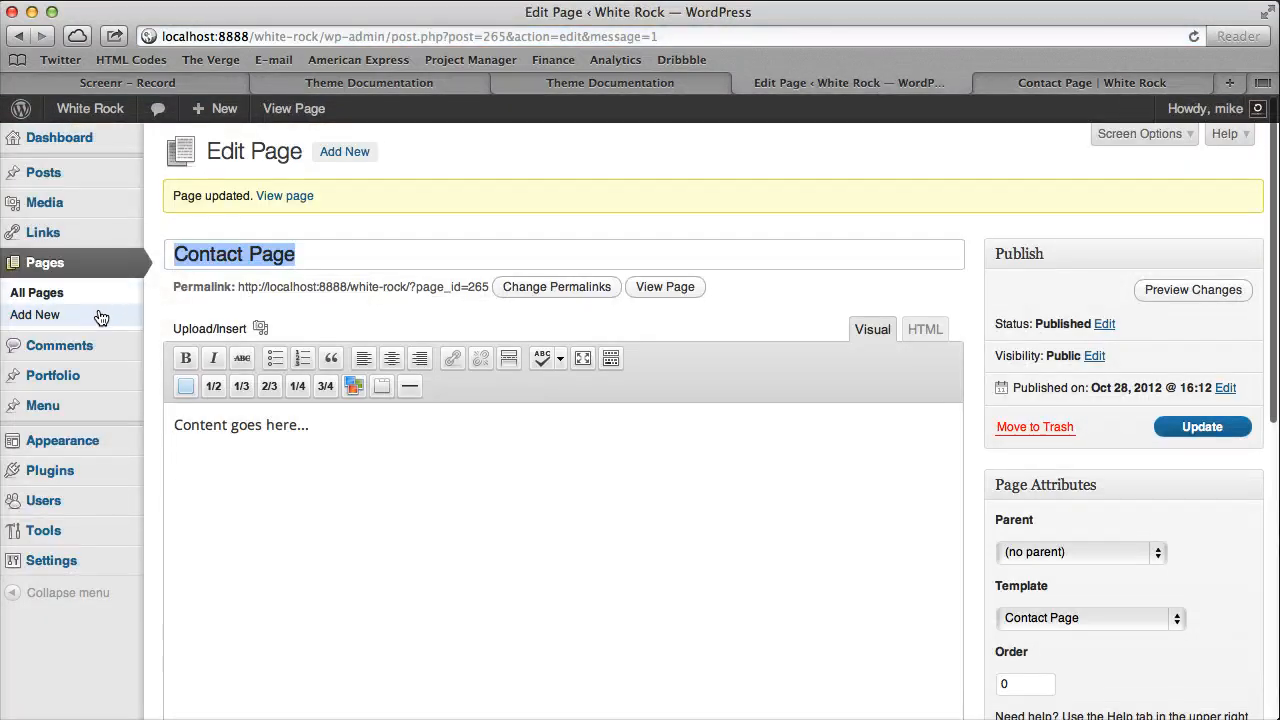
- Publish a new page titled 'Page w/Sidebar' with body text 'Content goes here....'
left_click(35, 314)
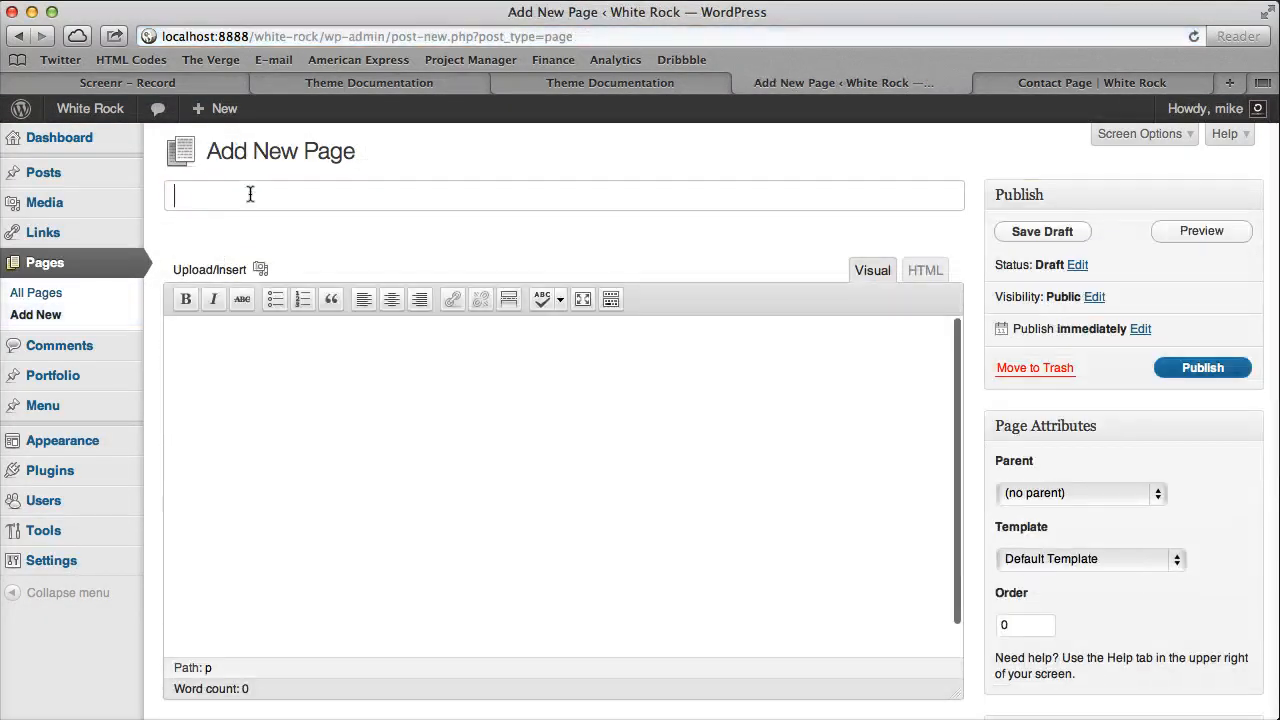
type("Page w/")
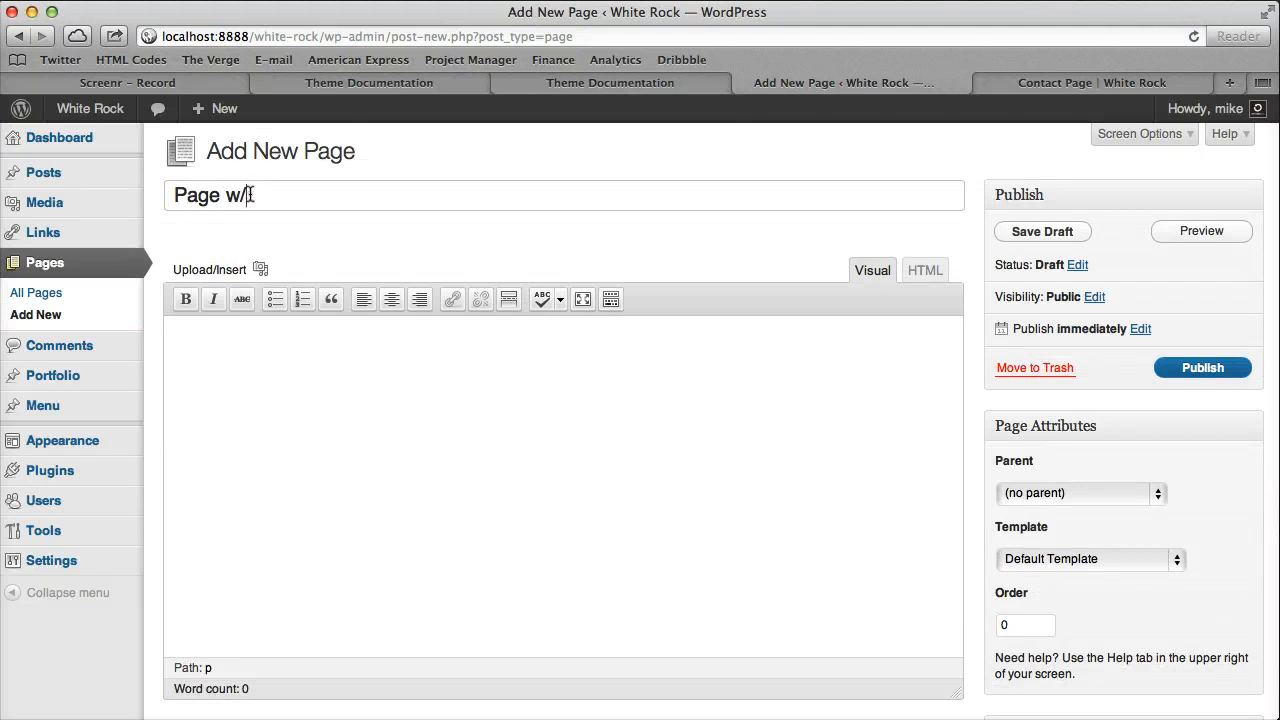
type("Sidebar")
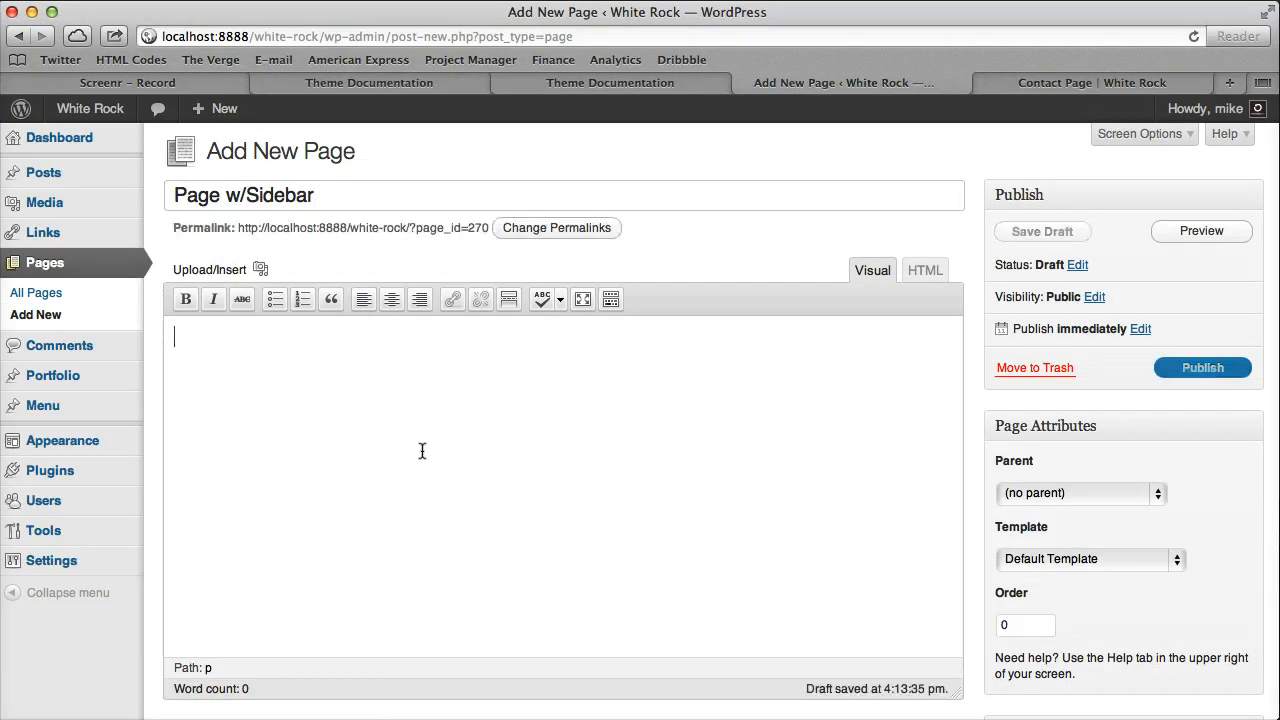
type("Content goes her")
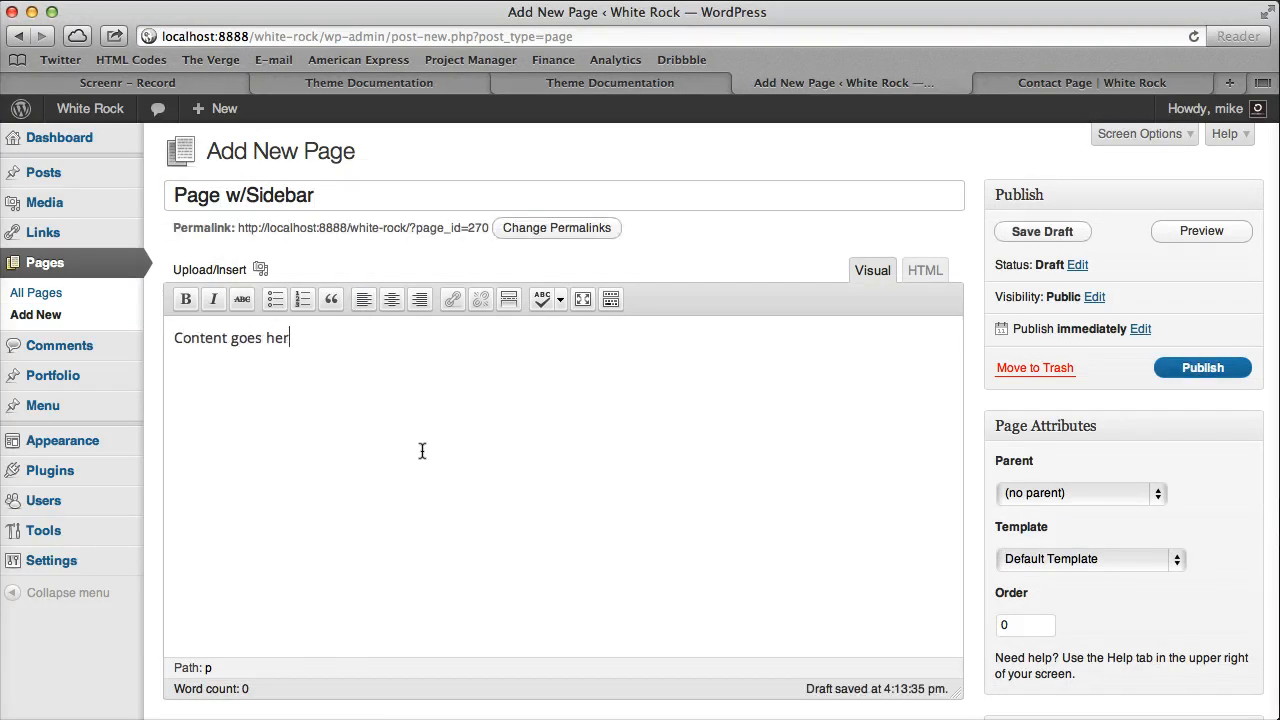
type("e....")
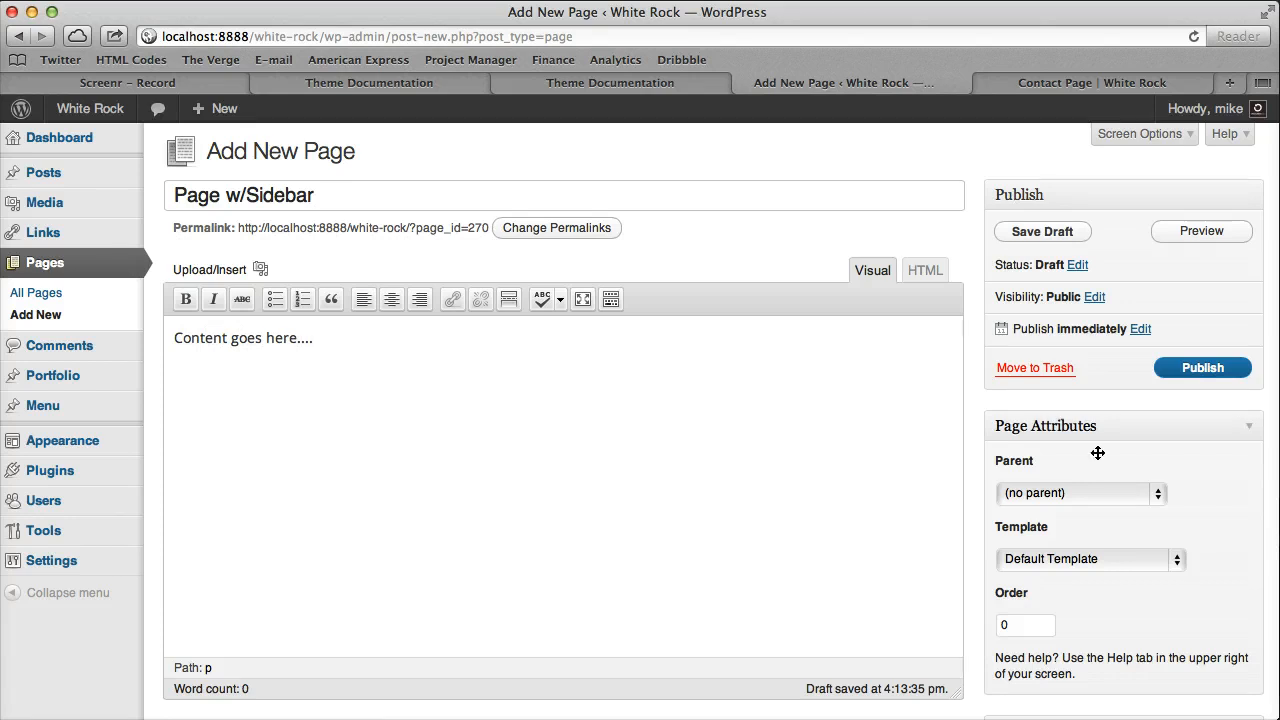
left_click(1090, 558)
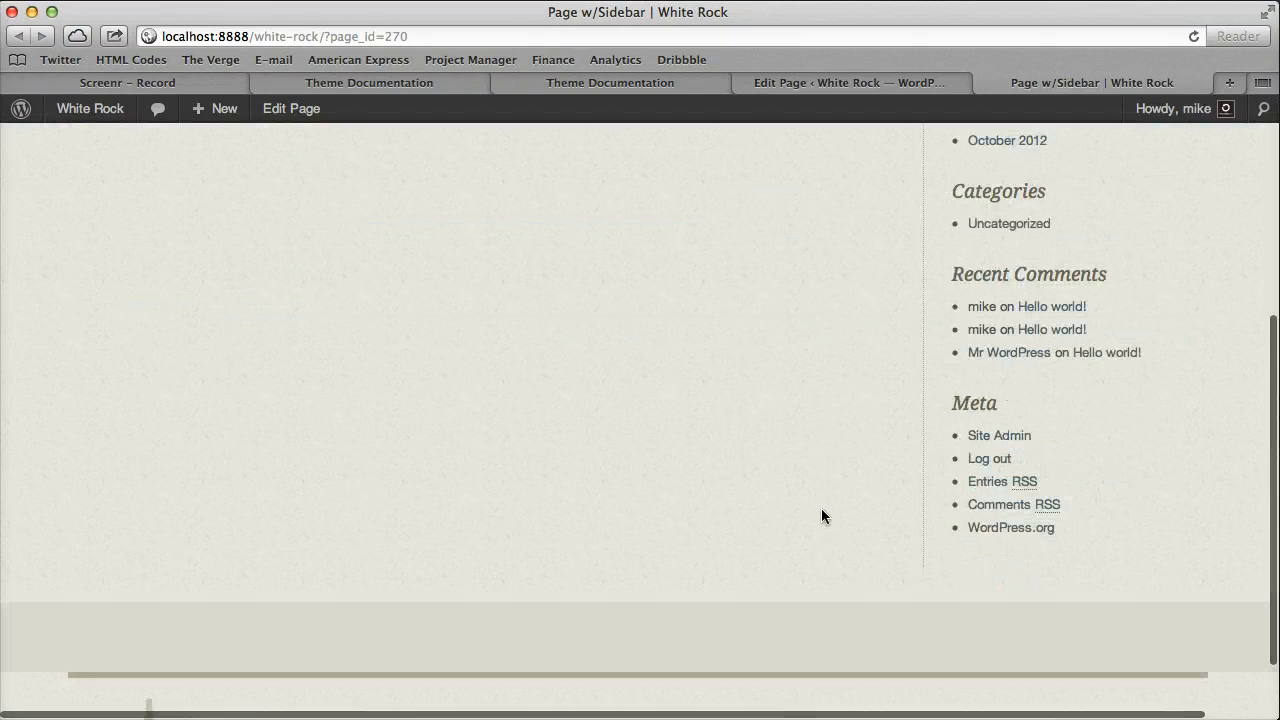
scroll("down", 3)
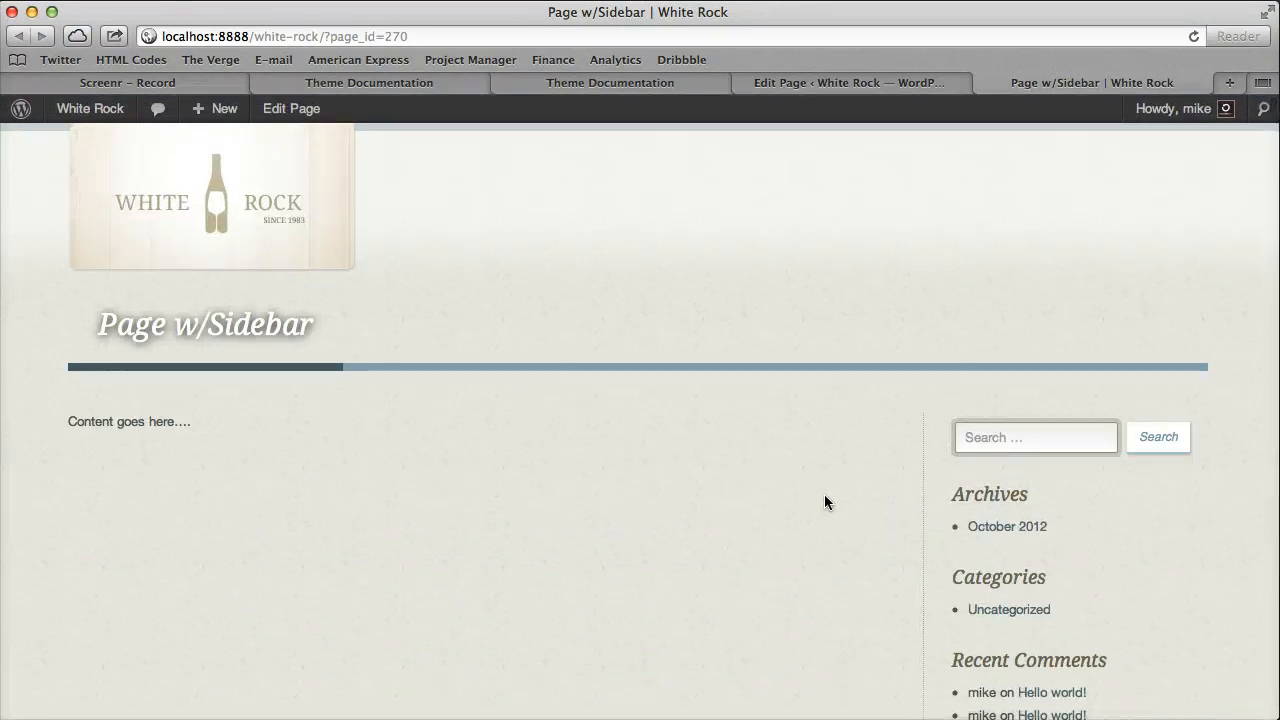
scroll("down", 3)
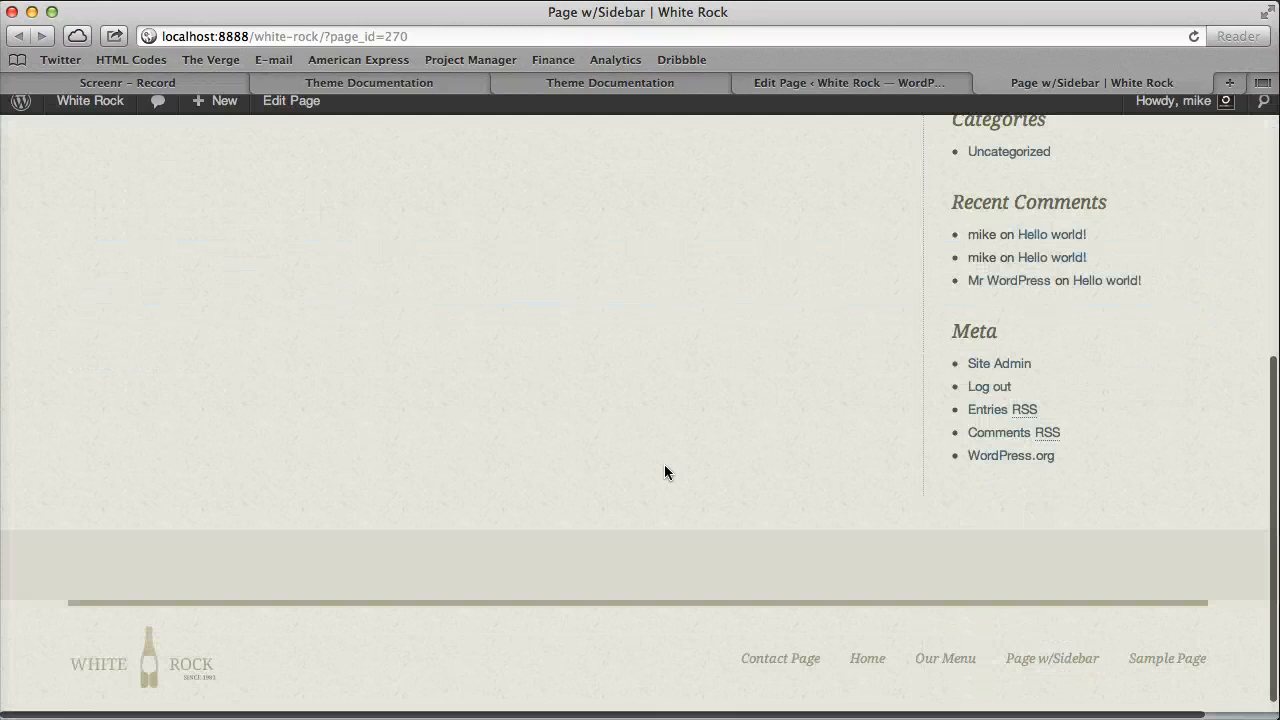
scroll("up", 3)
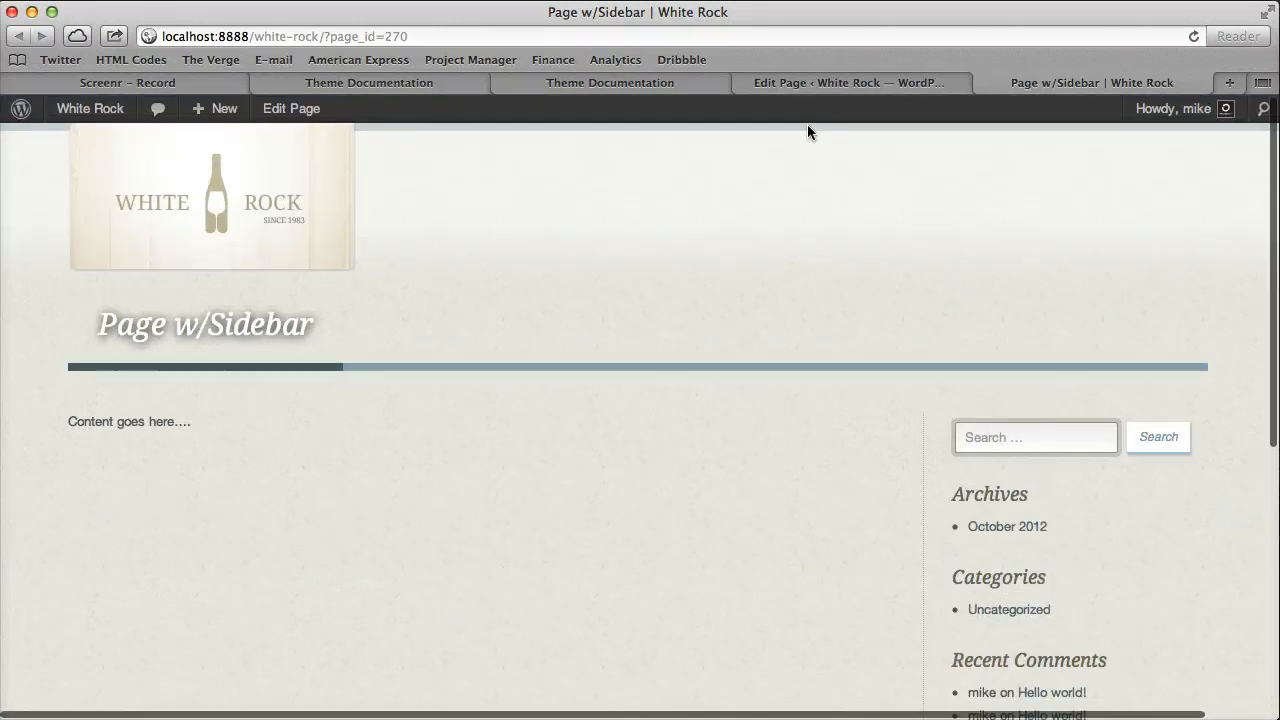